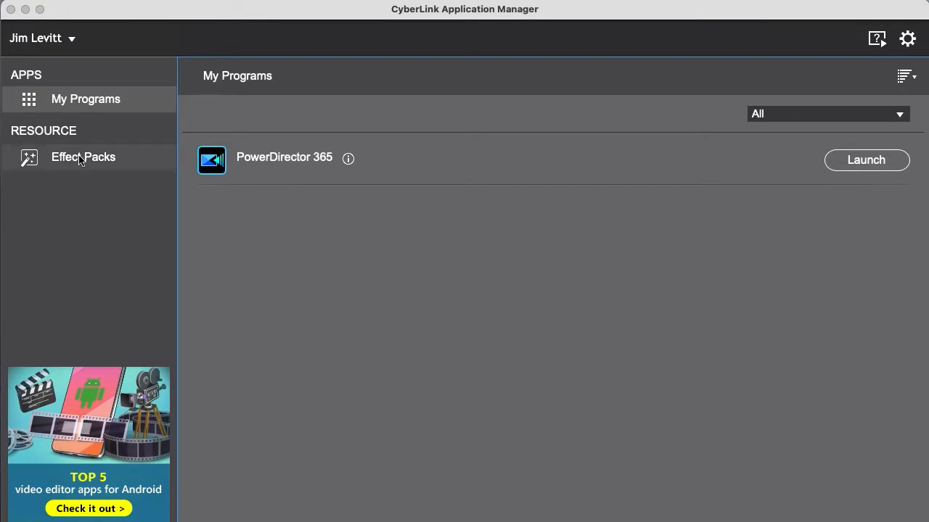
# - Show the Effect Packs list under Resource in Application Manager
pyautogui.click(82, 157)
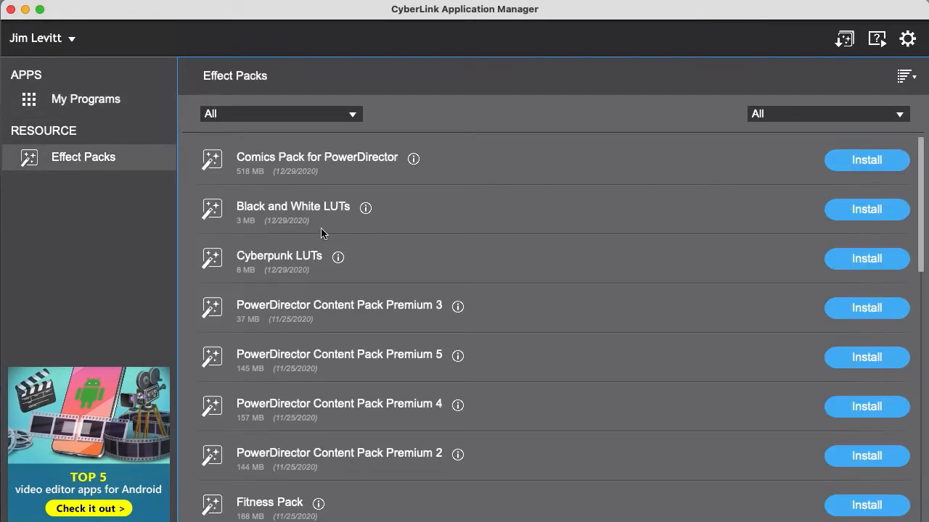
pyautogui.moveTo(703, 328)
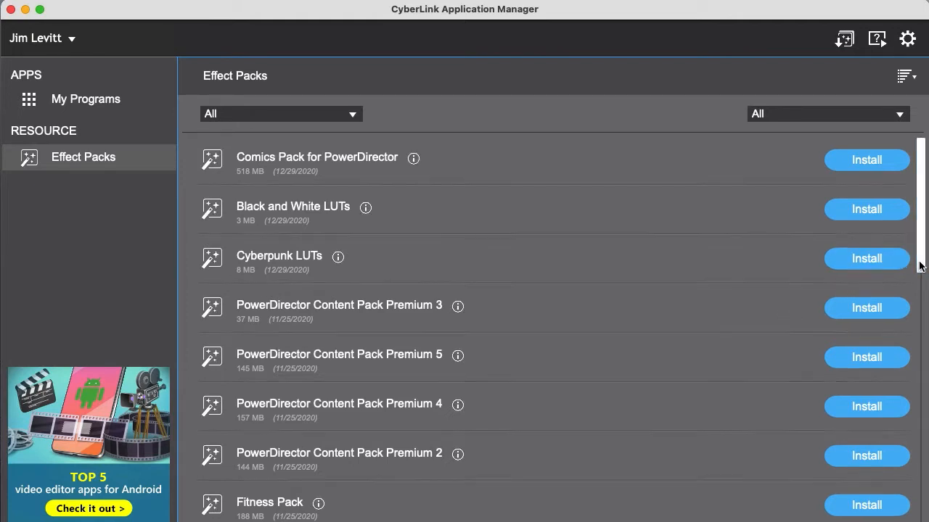
# - Scroll the effect pack list to PowerDirector Content Pack Essential (1,409 MB) and select it
pyautogui.scroll(-3)
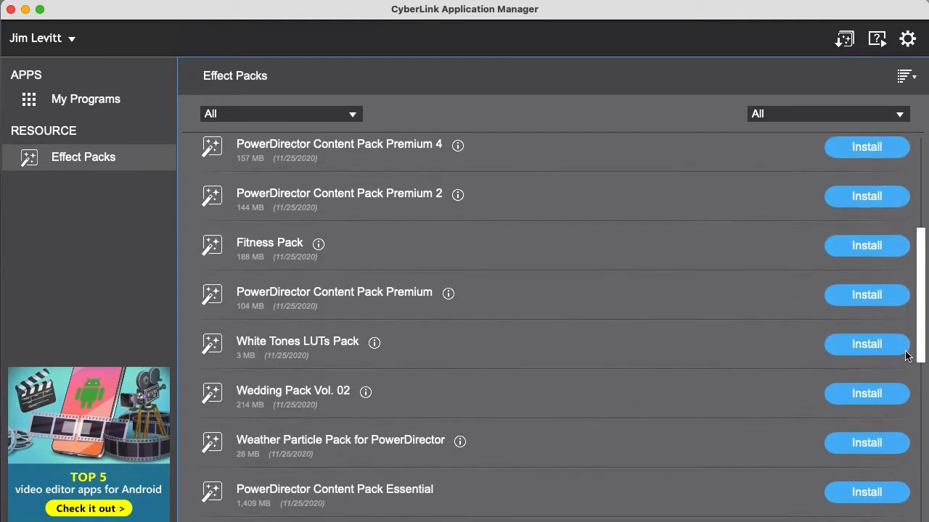
pyautogui.scroll(-3)
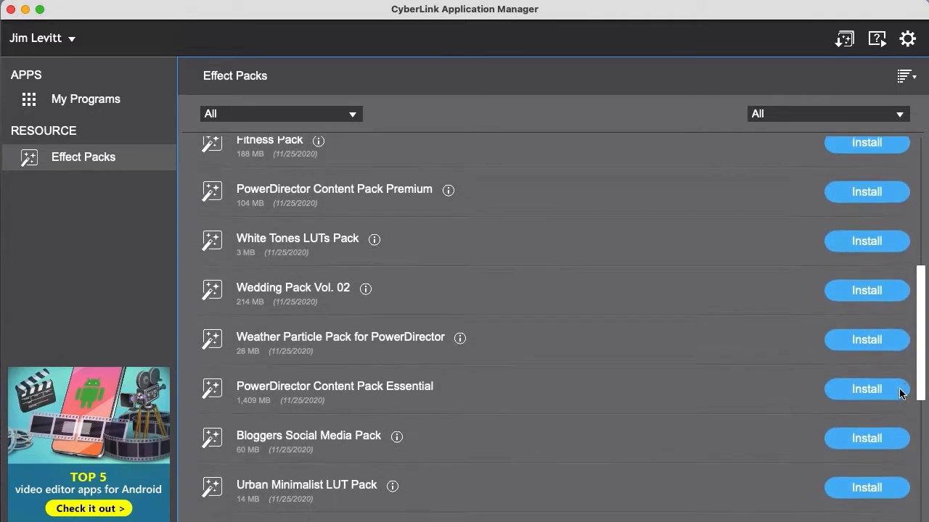
pyautogui.scroll(-3)
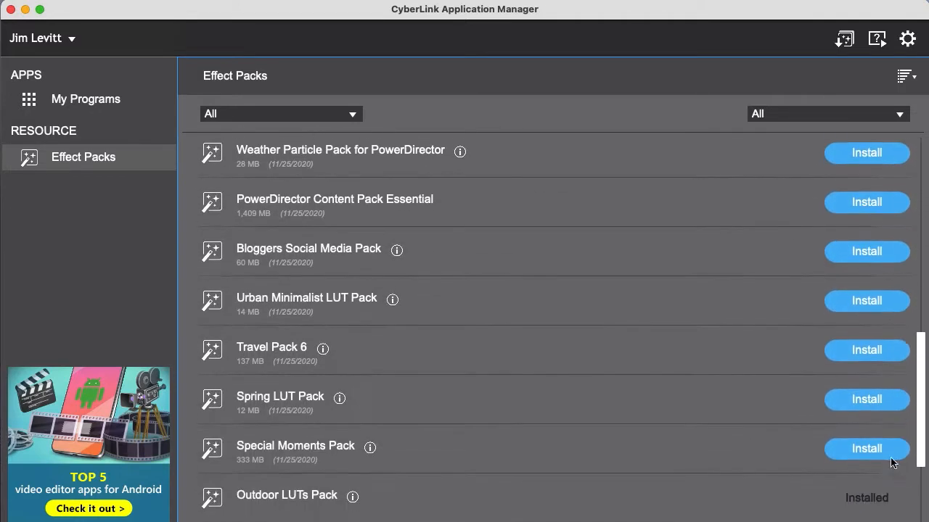
pyautogui.scroll(-3)
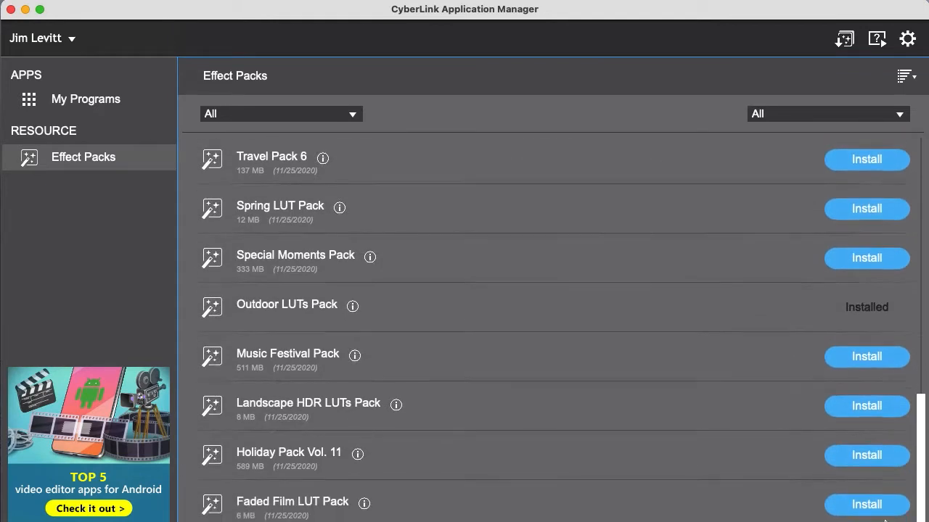
pyautogui.scroll(3)
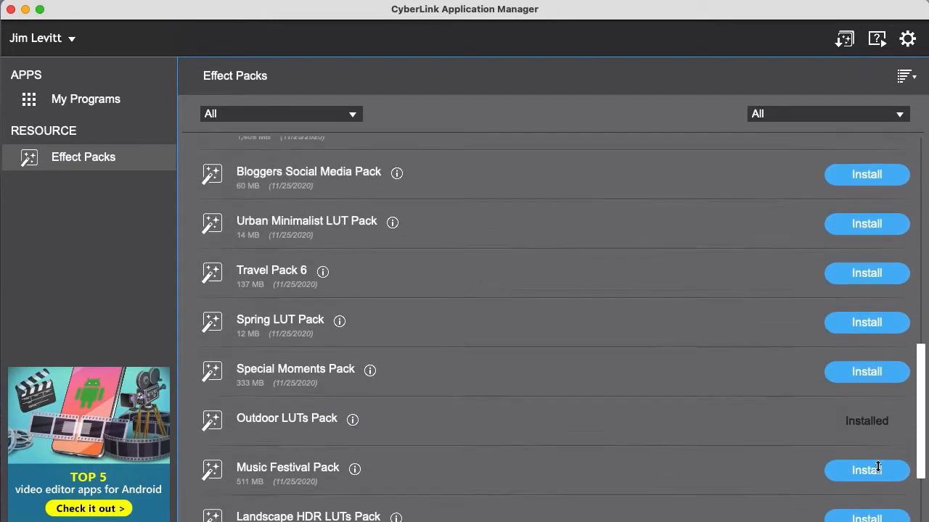
pyautogui.scroll(3)
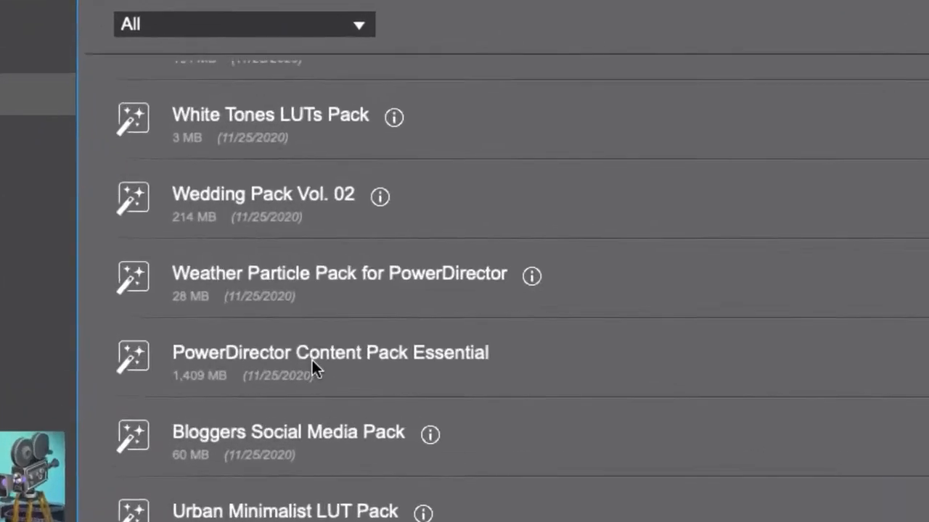
pyautogui.click(327, 356)
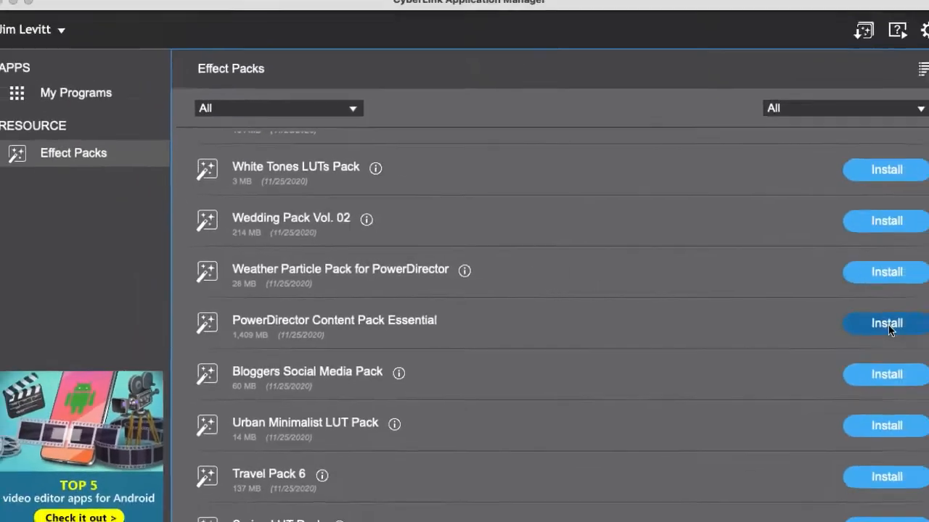
# - Install PowerDirector Content Pack Essential, accepting the license so the download begins
pyautogui.click(885, 322)
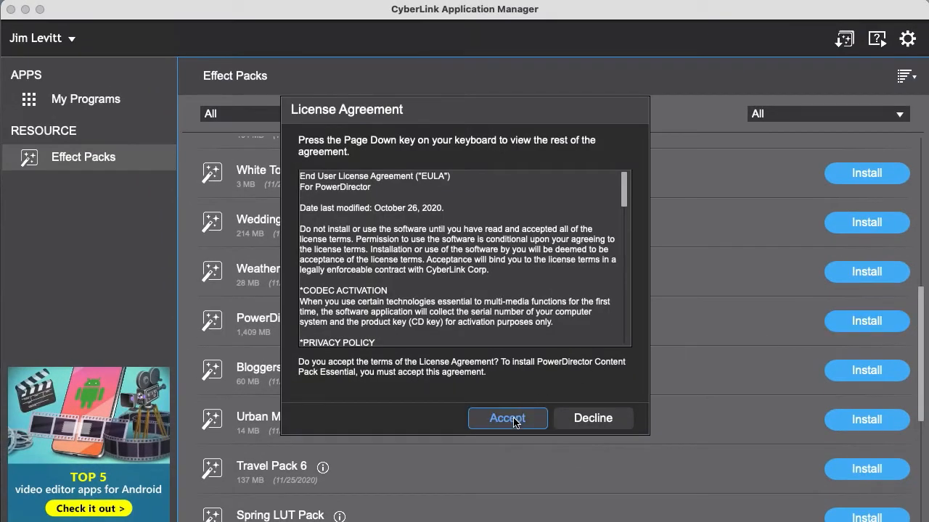
pyautogui.click(508, 418)
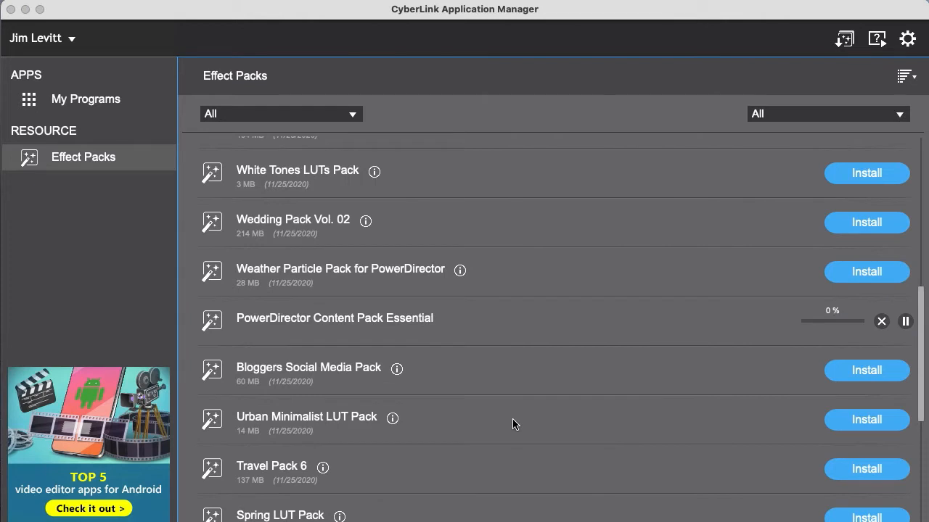
pyautogui.moveTo(525, 404)
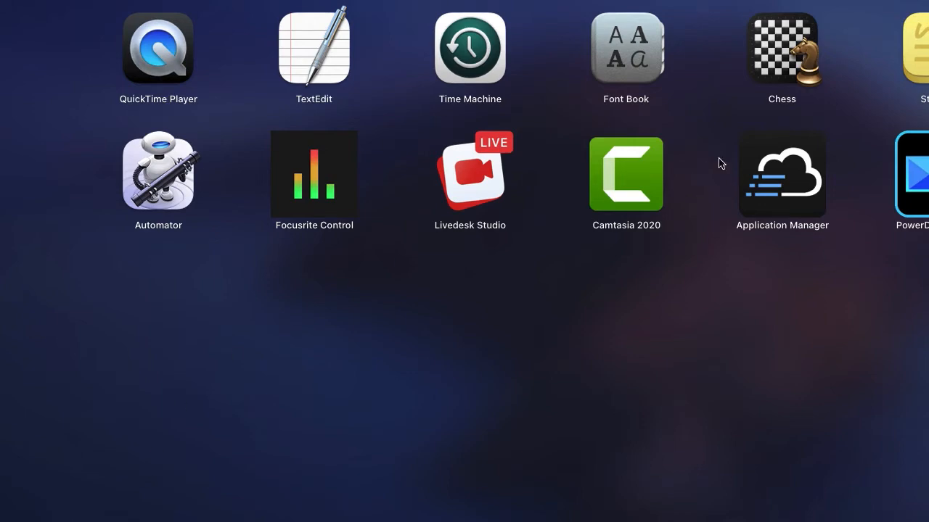
# - Launch PowerDirector from Launchpad
pyautogui.click(781, 173)
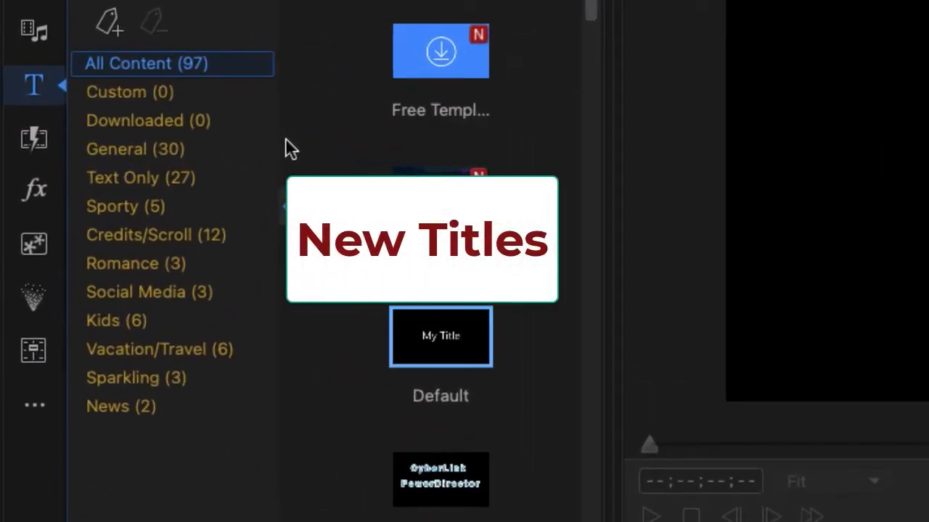
pyautogui.moveTo(281, 152)
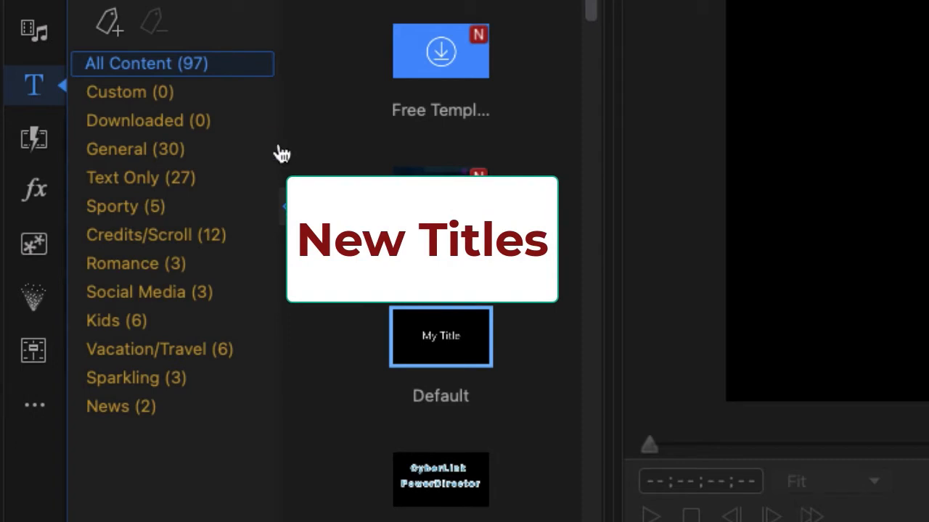
pyautogui.moveTo(274, 160)
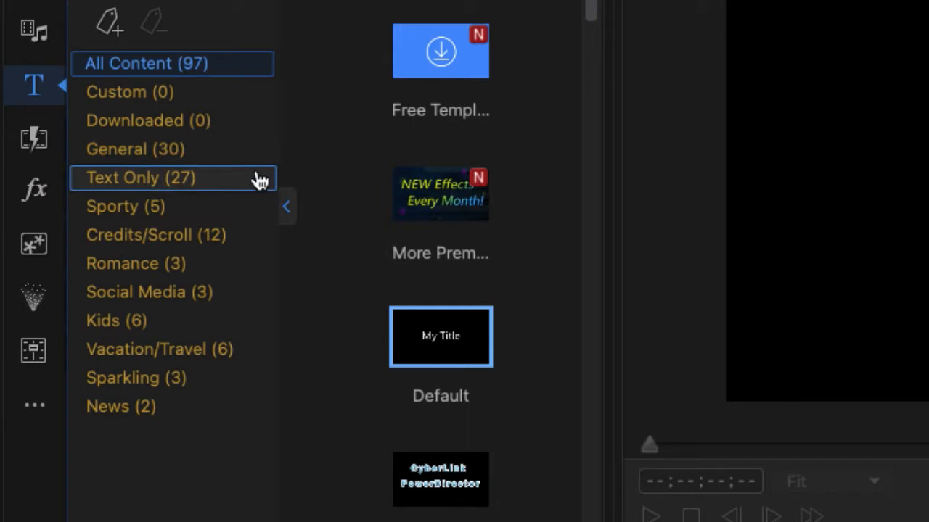
pyautogui.moveTo(260, 178)
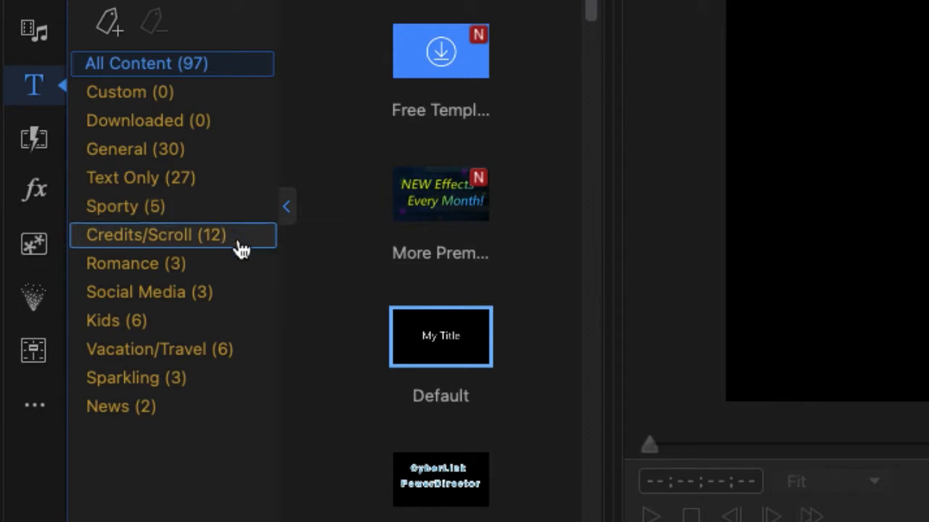
pyautogui.moveTo(246, 247)
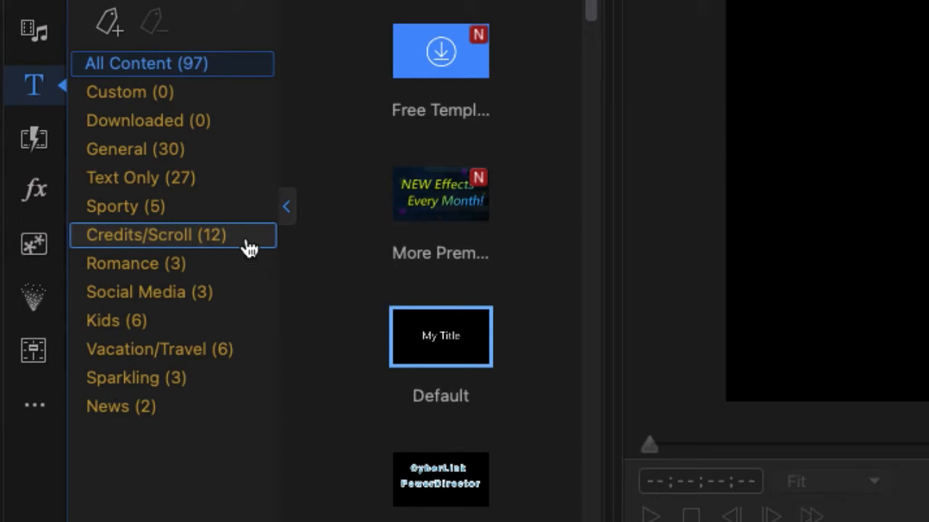
pyautogui.moveTo(243, 261)
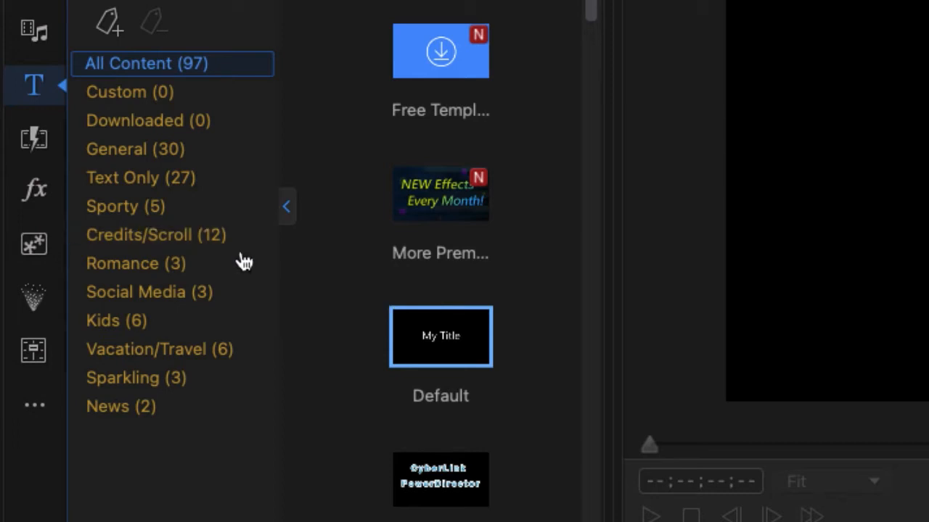
pyautogui.moveTo(244, 269)
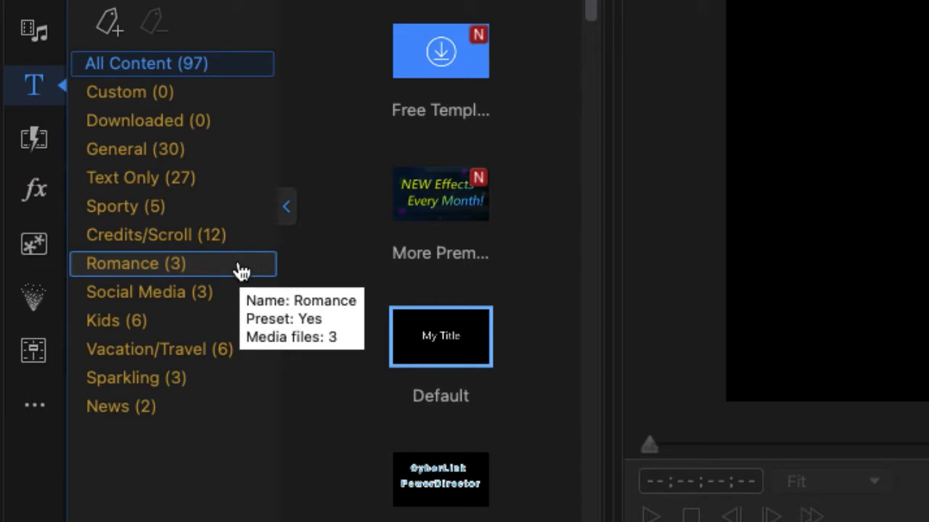
pyautogui.moveTo(242, 298)
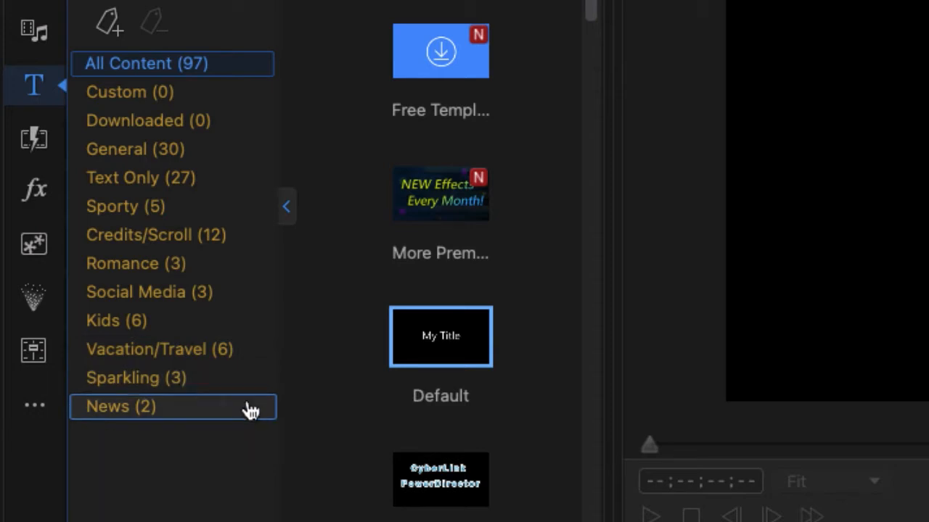
pyautogui.moveTo(33, 140)
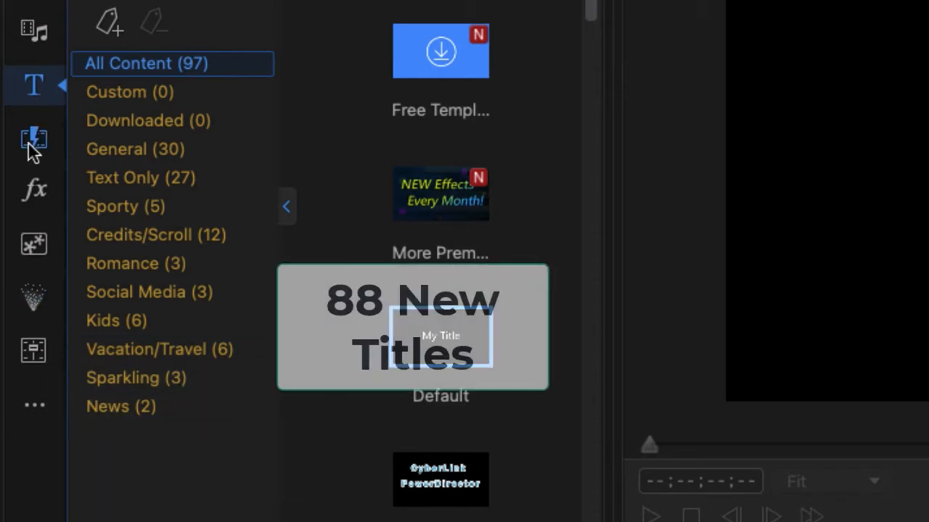
# - Browse the Transition Room categories down to Glitch, then move to the Effect Room
pyautogui.click(33, 139)
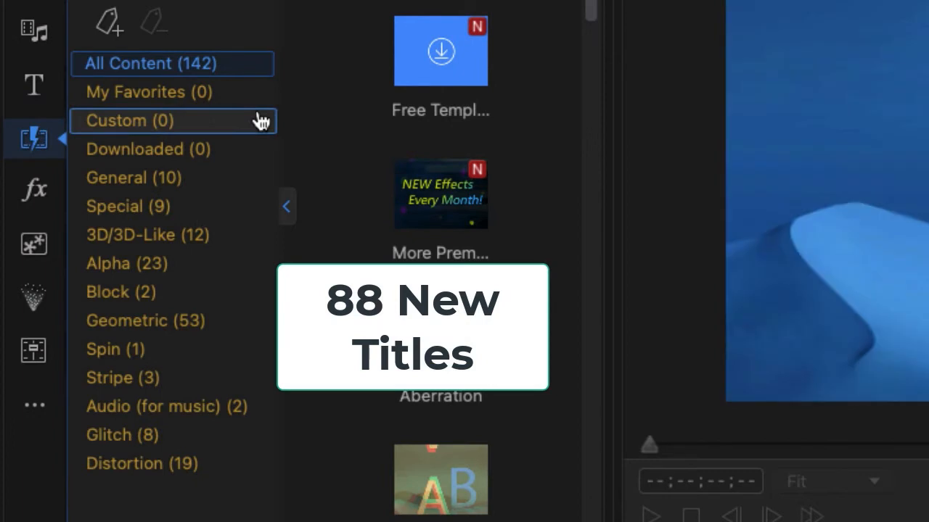
pyautogui.moveTo(261, 121)
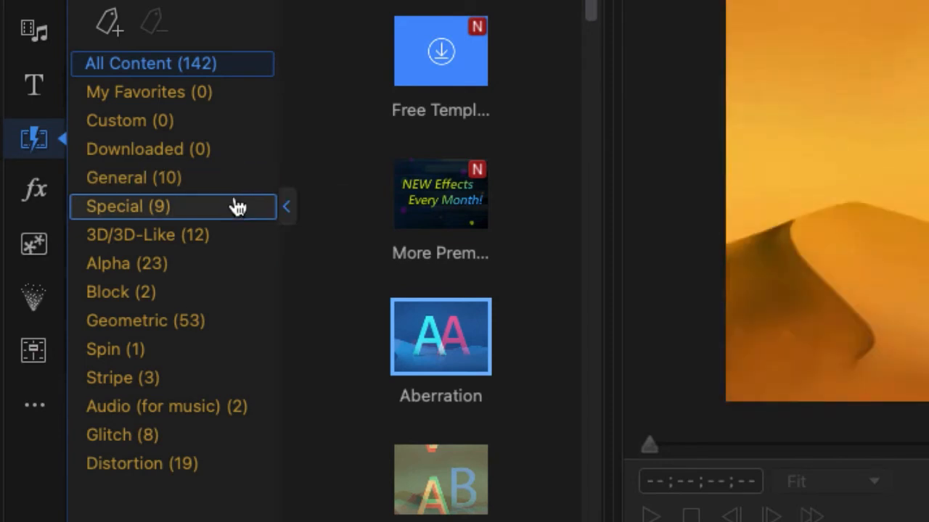
pyautogui.moveTo(240, 206)
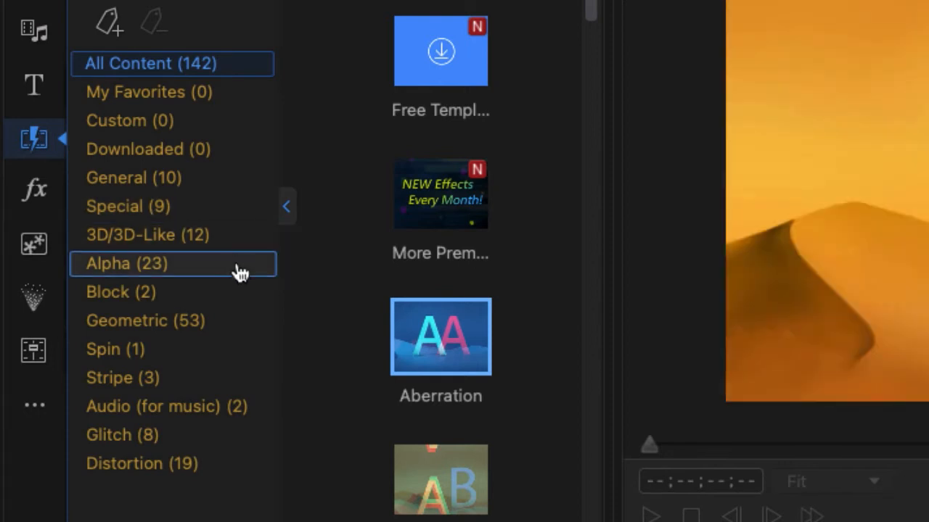
pyautogui.moveTo(241, 279)
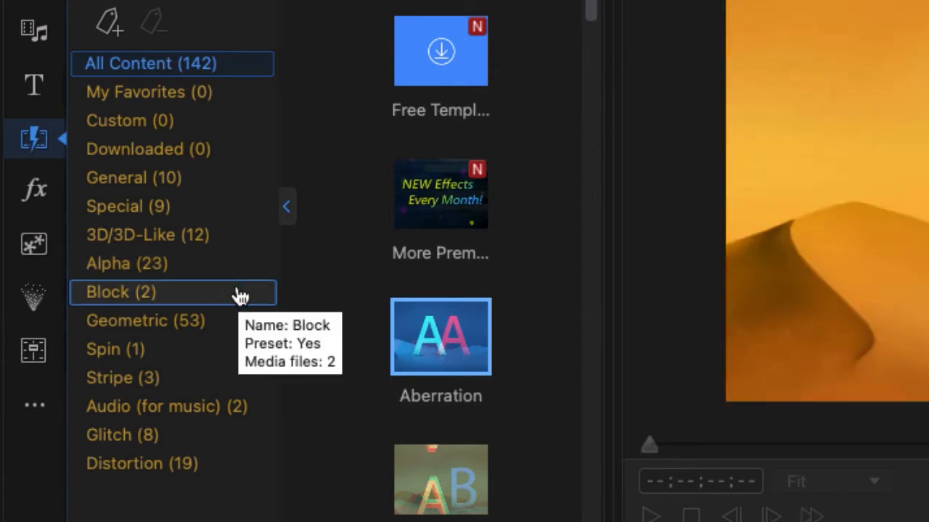
pyautogui.moveTo(247, 321)
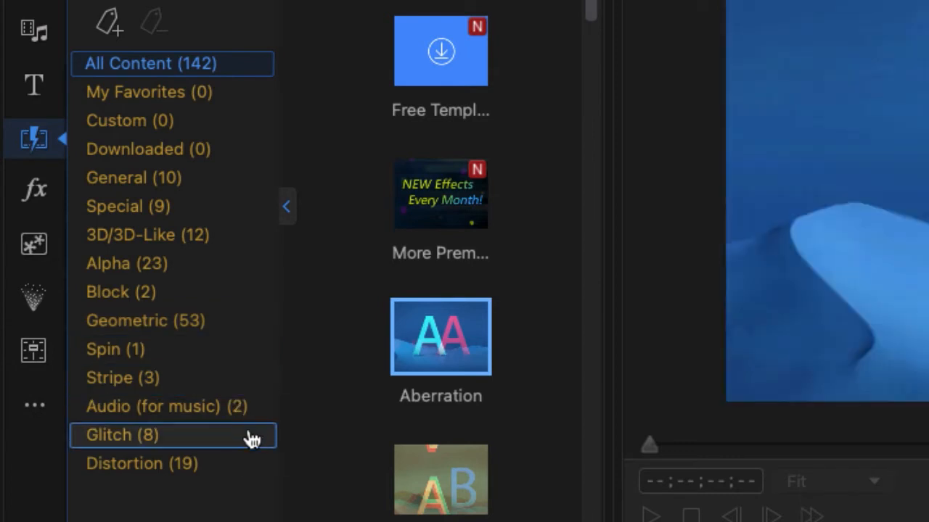
pyautogui.click(142, 464)
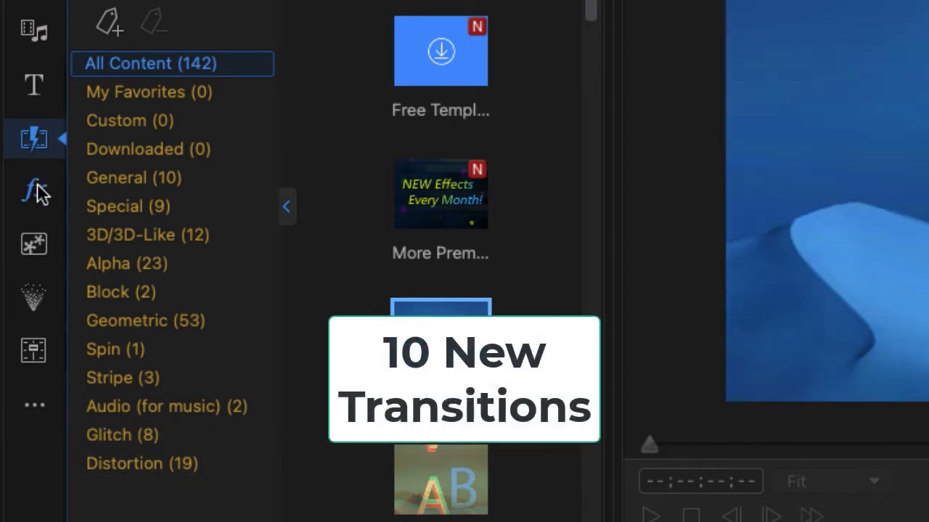
pyautogui.click(33, 192)
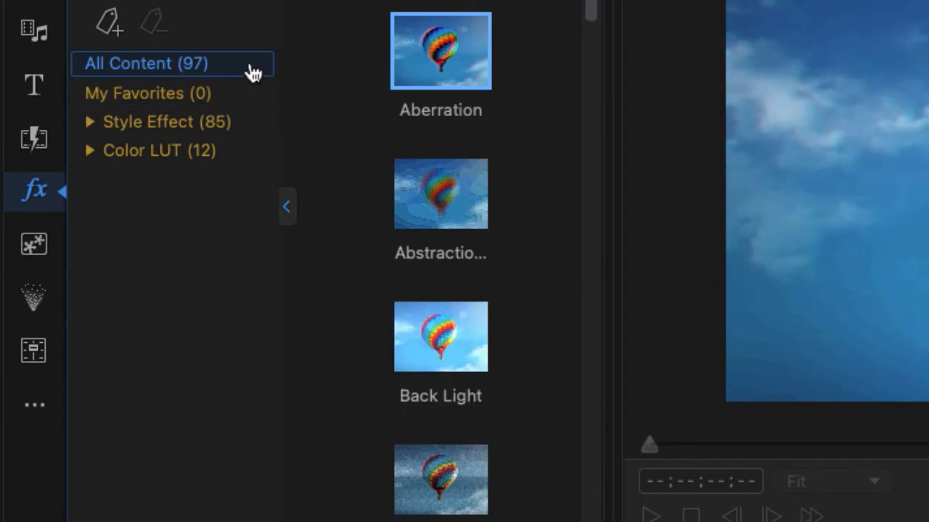
pyautogui.moveTo(244, 124)
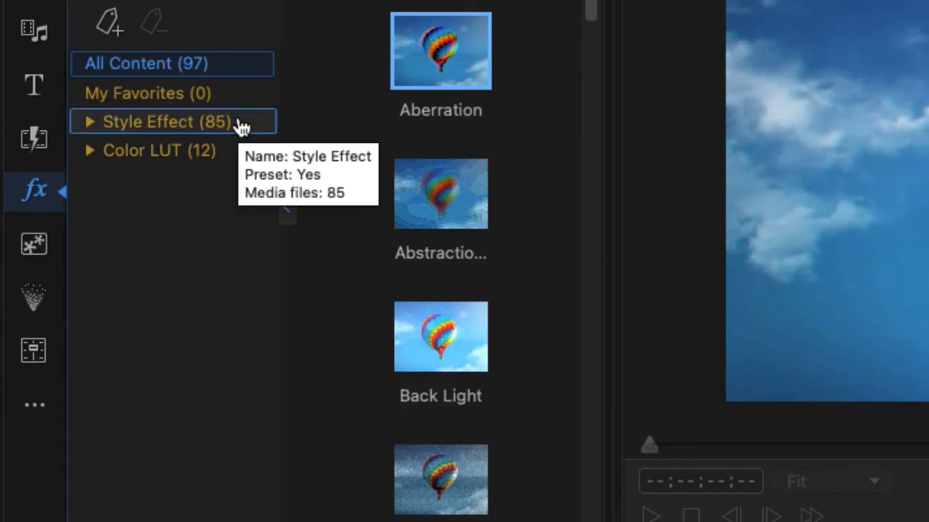
pyautogui.moveTo(254, 133)
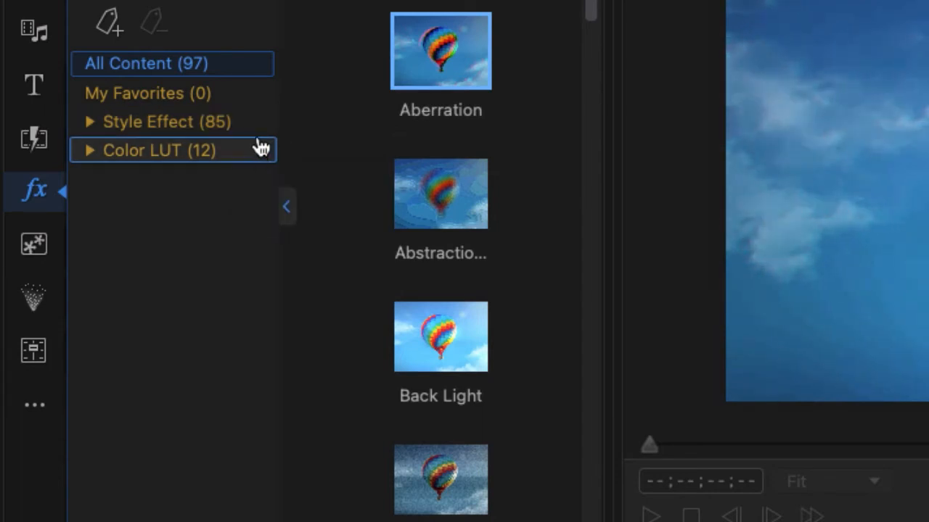
# - Switch to the PiP Objects Room showing 57 overlays such as Animated Object and Frames
pyautogui.click(35, 243)
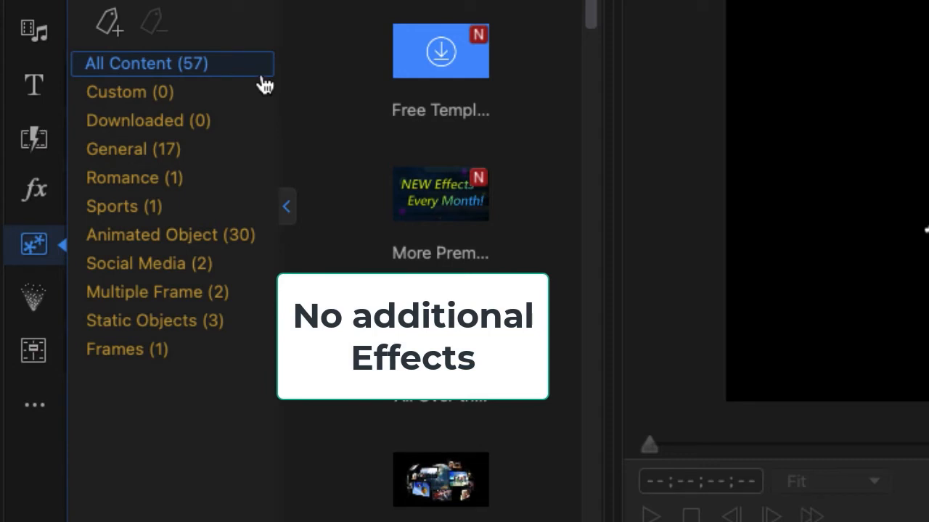
pyautogui.click(171, 148)
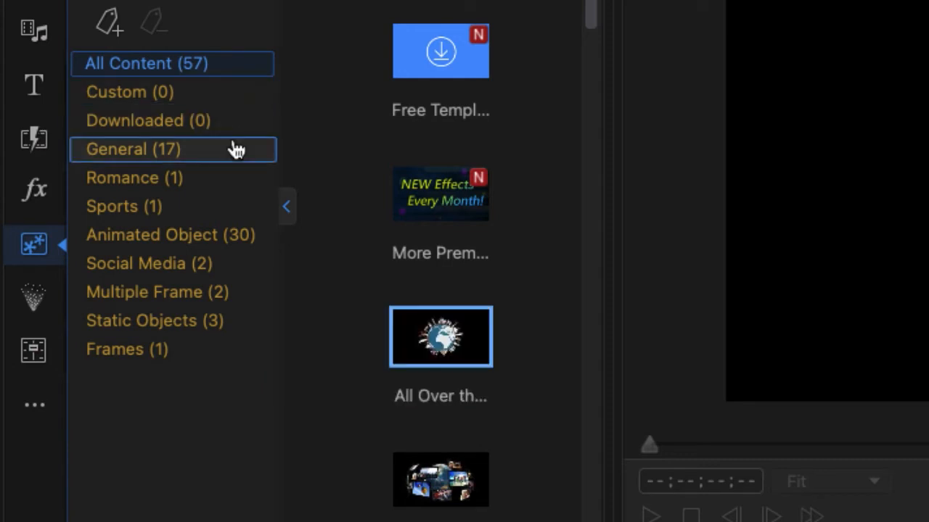
pyautogui.moveTo(235, 149)
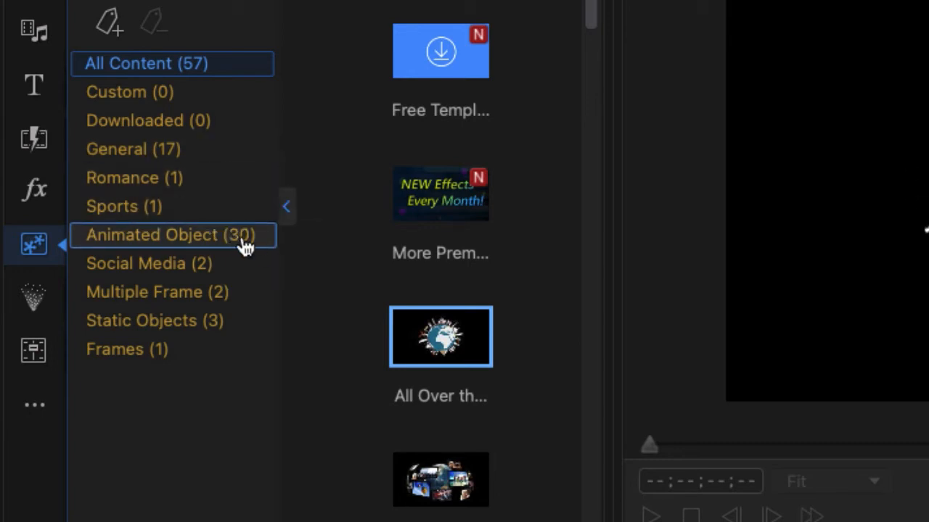
pyautogui.moveTo(269, 243)
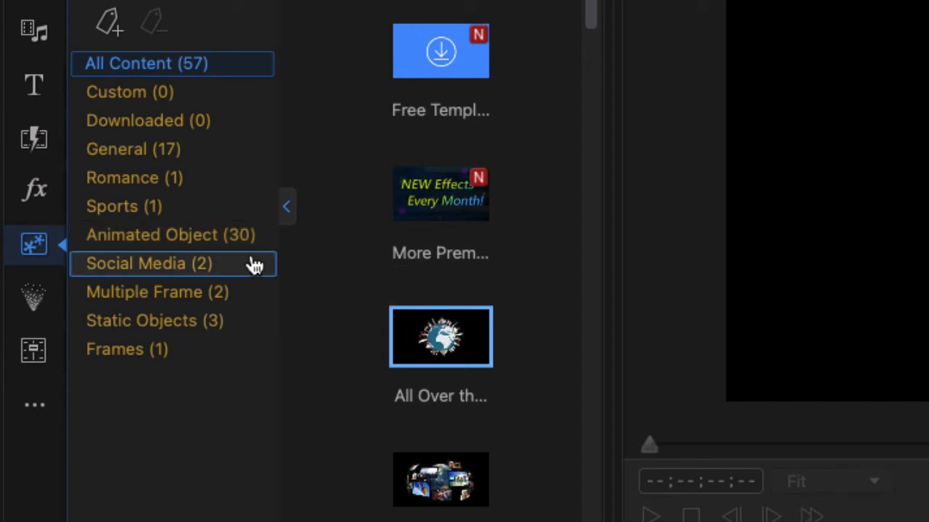
pyautogui.moveTo(255, 267)
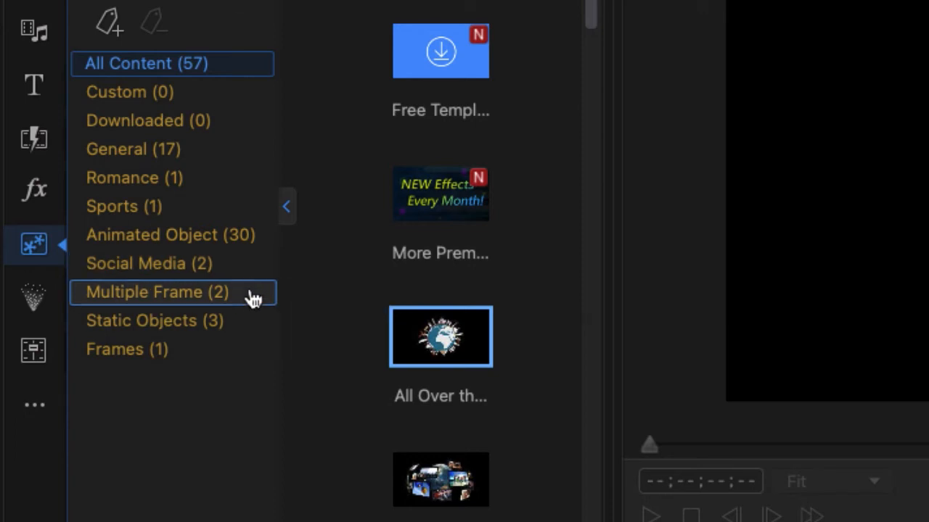
pyautogui.moveTo(250, 298)
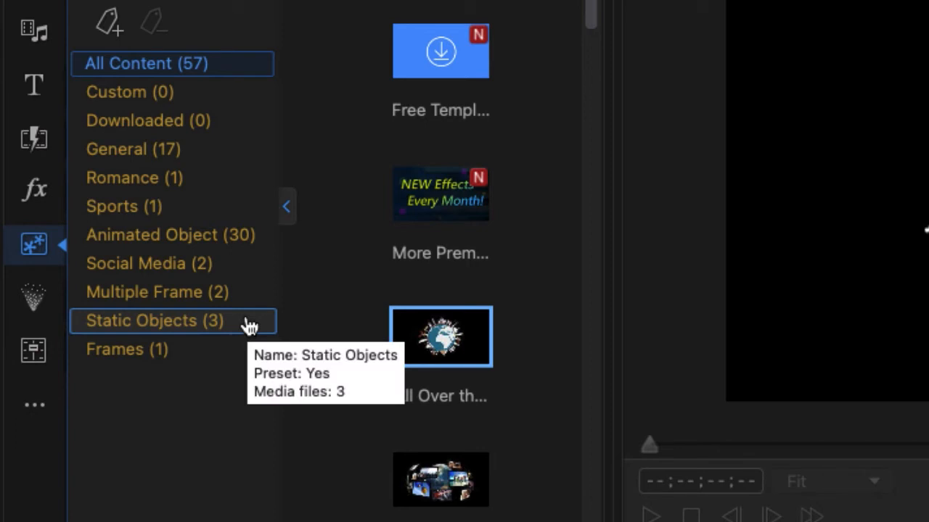
pyautogui.moveTo(34, 293)
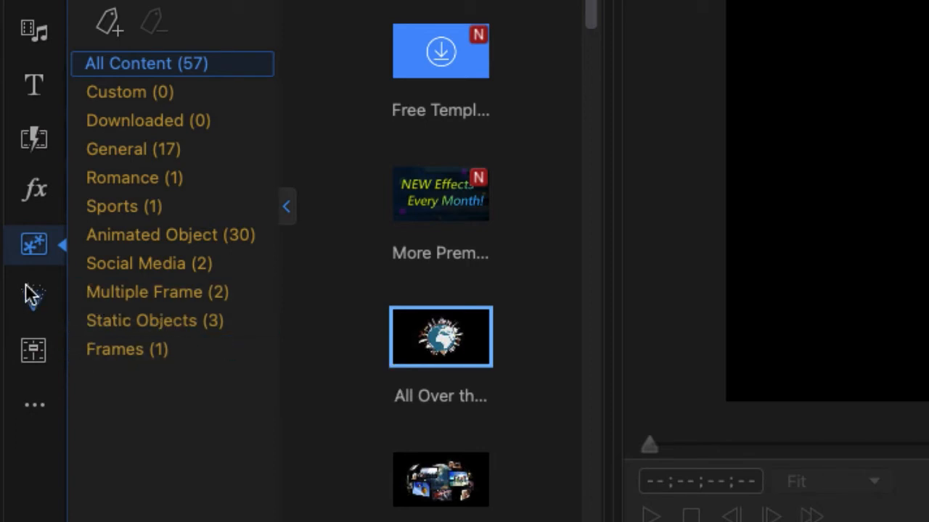
# - Browse the Particle Room's General and Social Media categories of its 63 particles
pyautogui.click(35, 297)
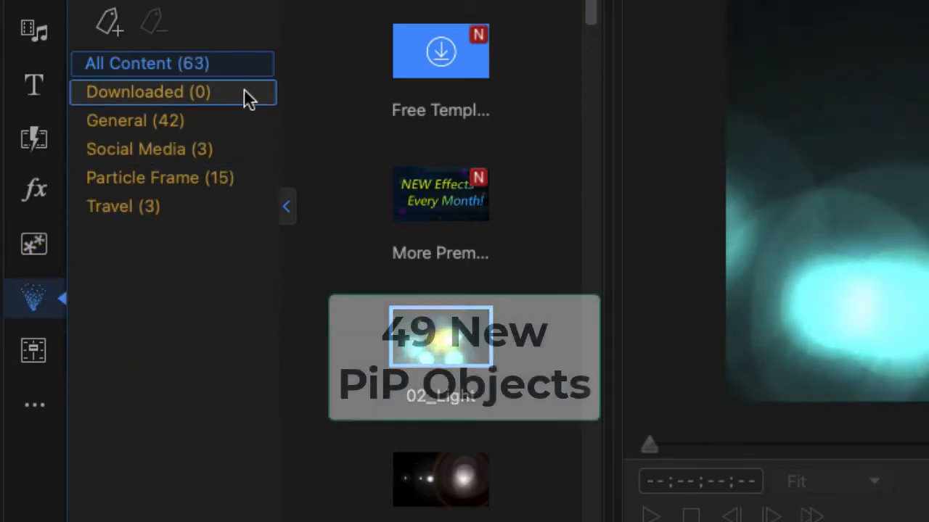
pyautogui.moveTo(250, 94)
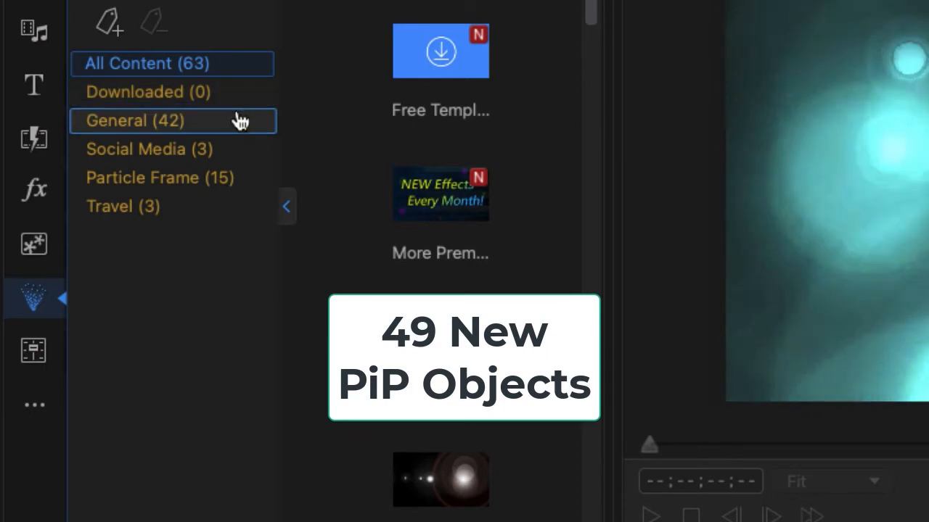
pyautogui.click(172, 150)
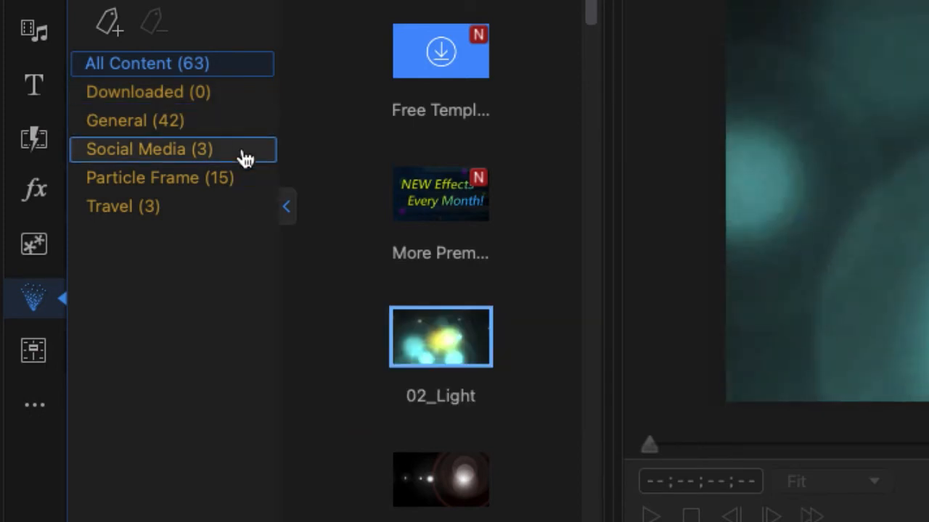
pyautogui.moveTo(247, 158)
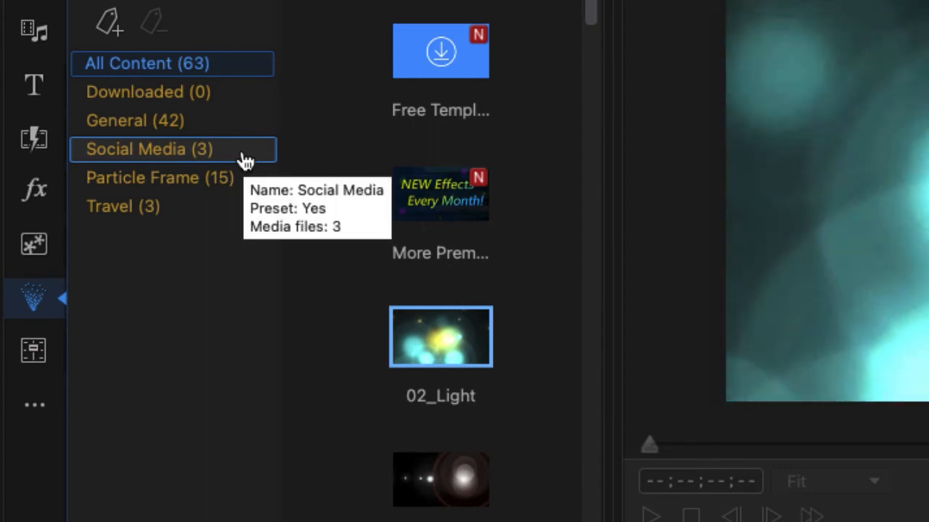
pyautogui.moveTo(250, 177)
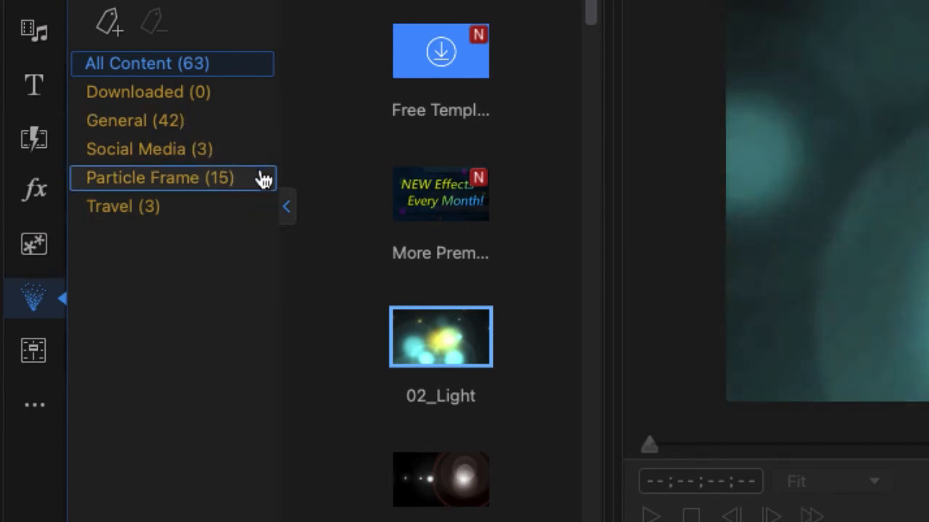
pyautogui.moveTo(264, 148)
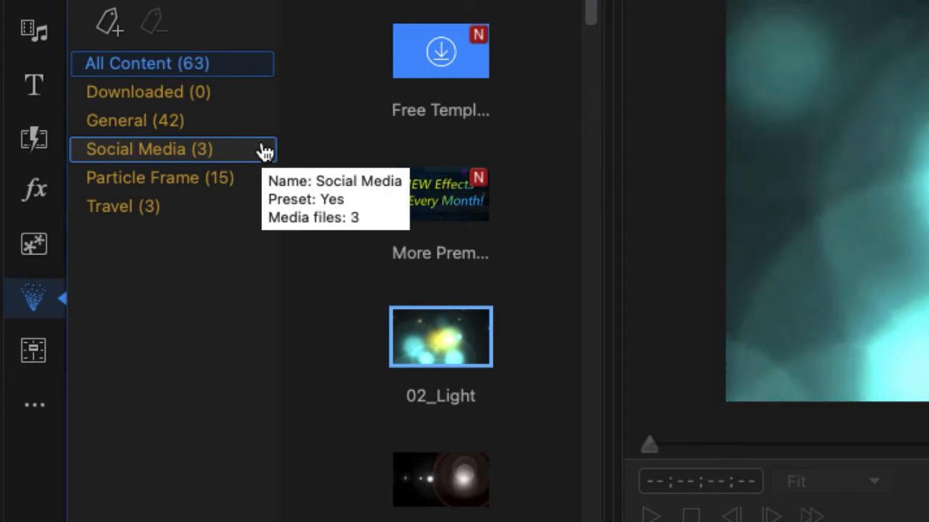